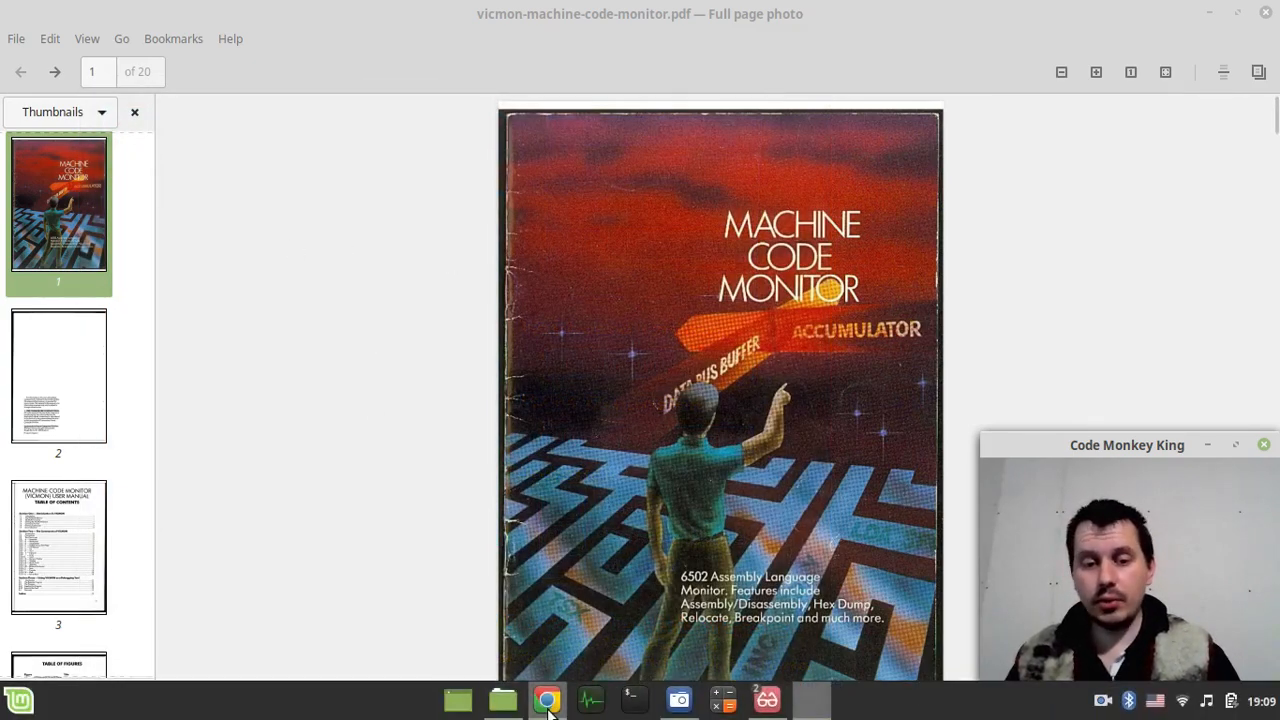
pyautogui.moveTo(547, 697)
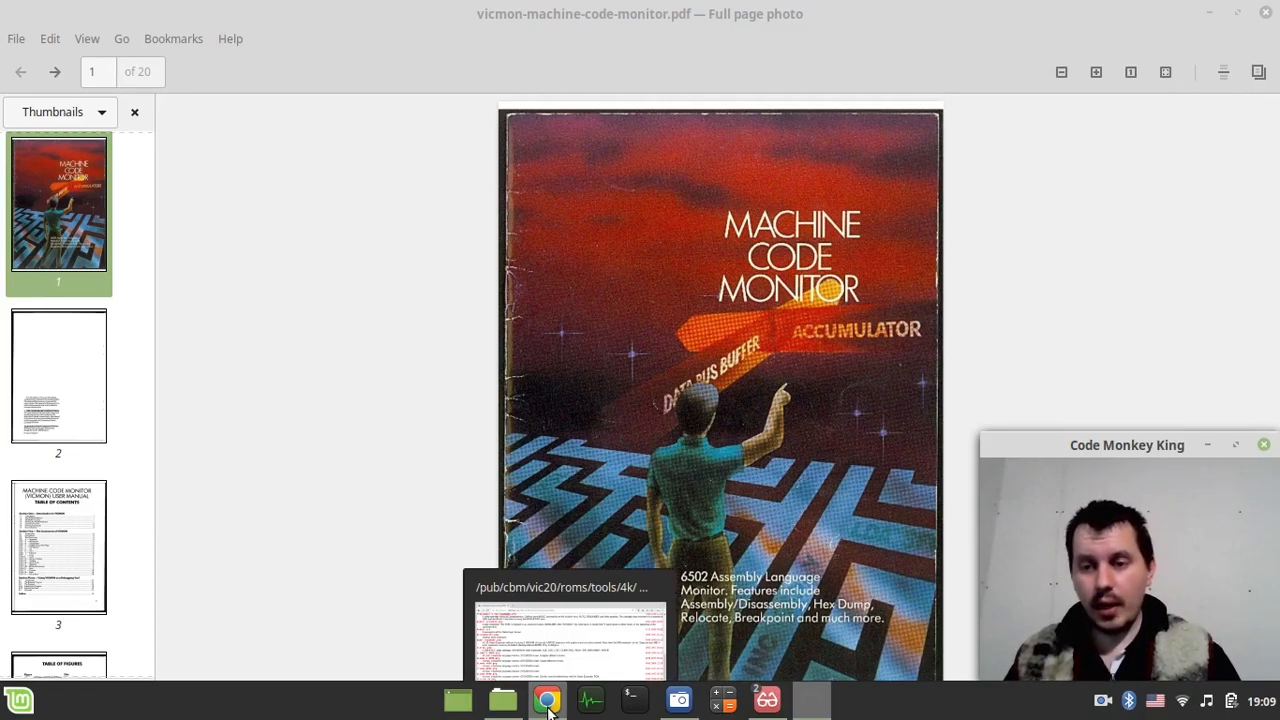
# Switch to Chrome showing the 8bitfiles.net VIC-20 4k tools listing with Vicmon files.
pyautogui.click(547, 699)
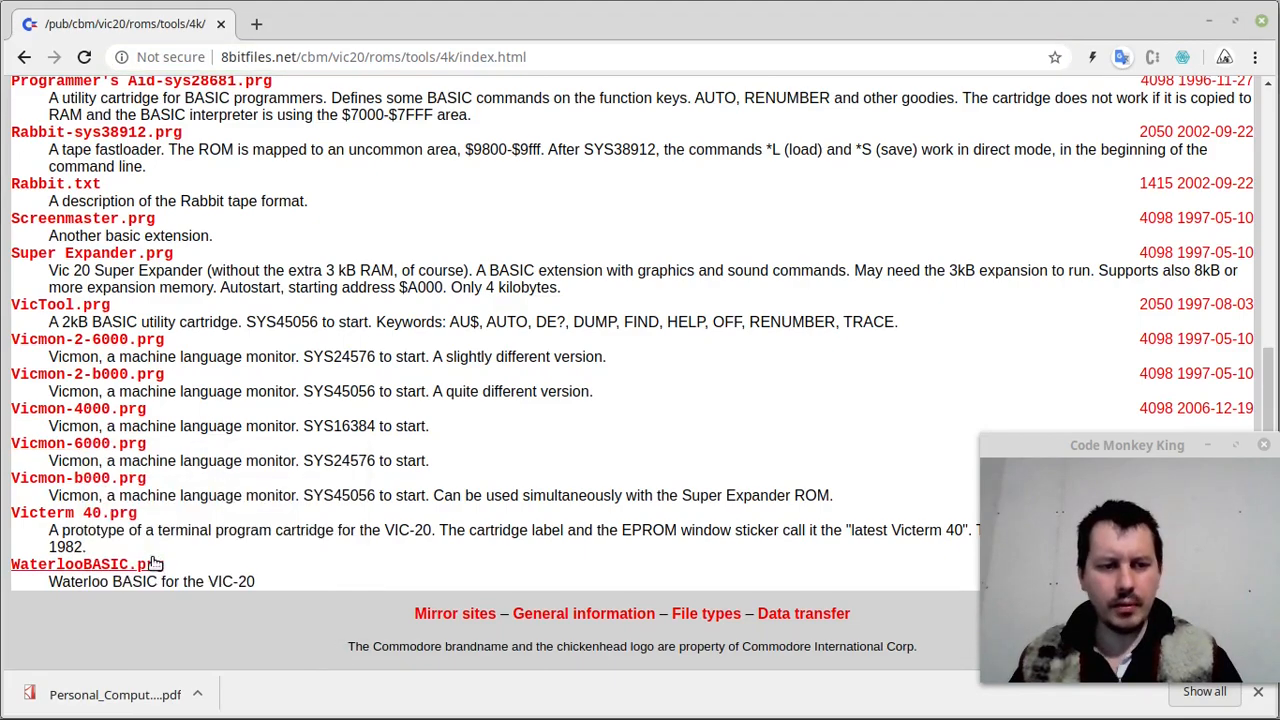
# Grab the Vicmon-6000.prg address and open the emulator's Download From URL dialog.
pyautogui.click(375, 57)
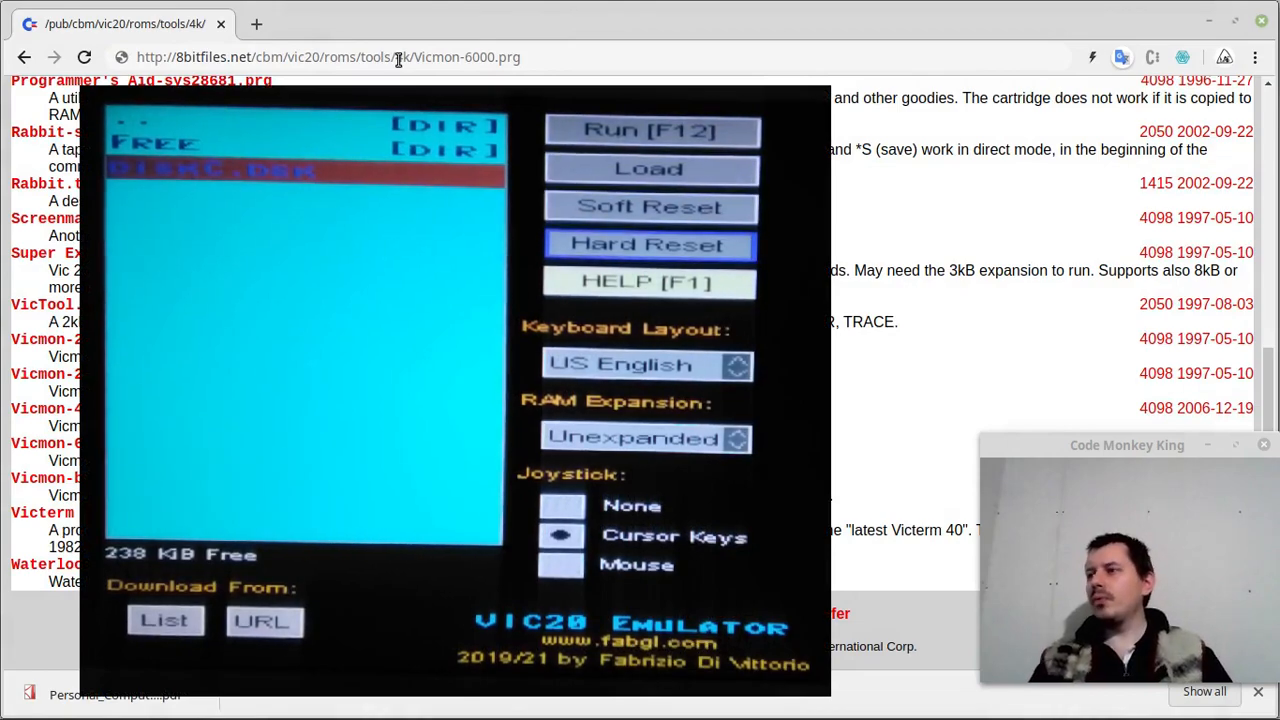
pyautogui.click(649, 244)
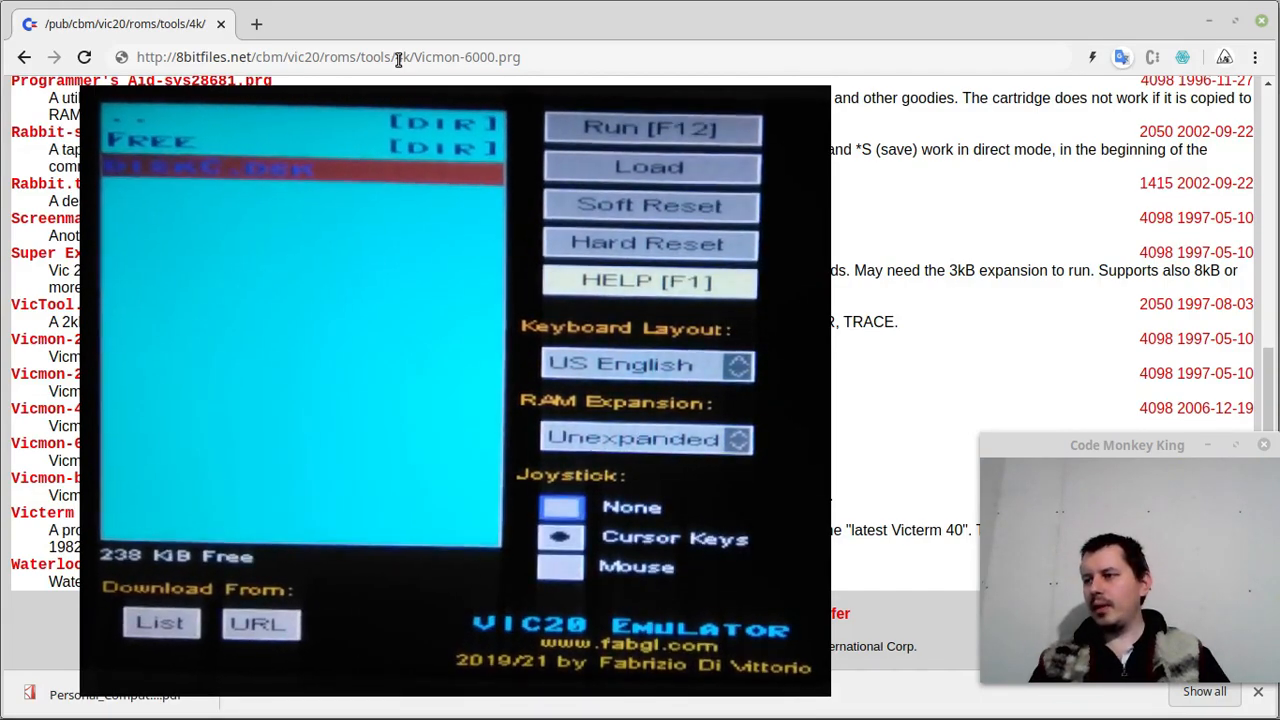
pyautogui.click(260, 622)
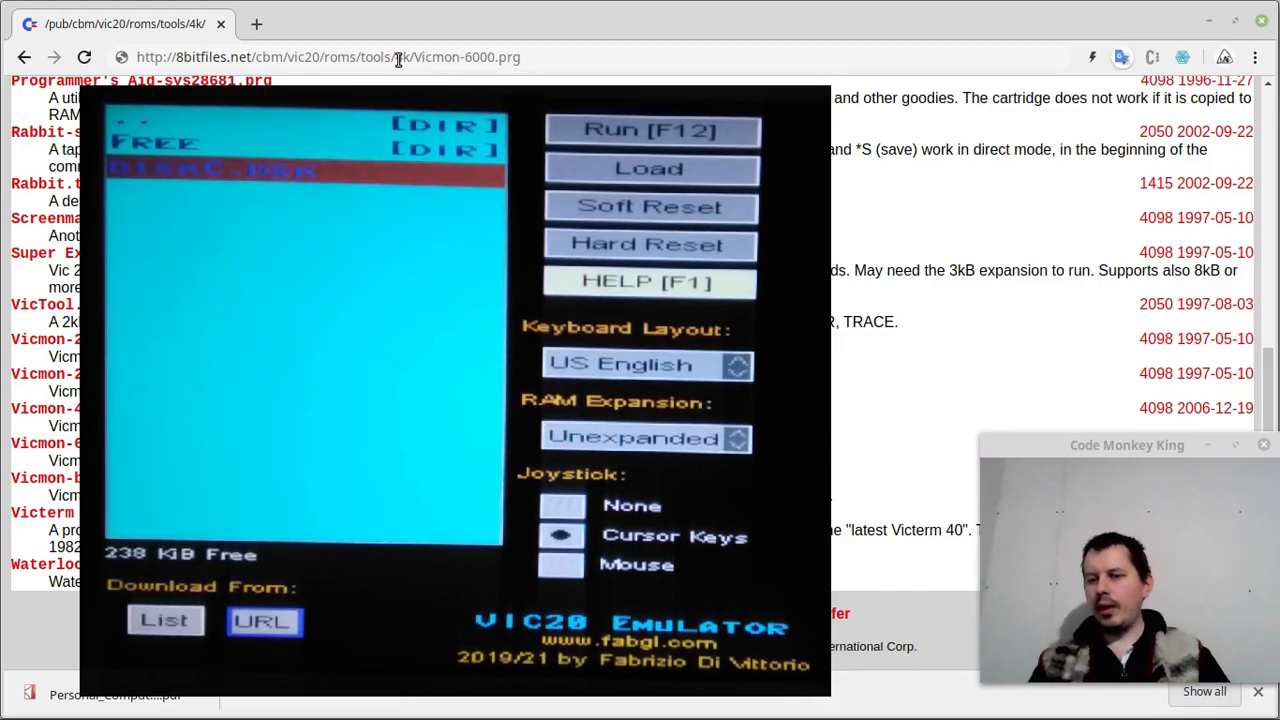
pyautogui.click(263, 621)
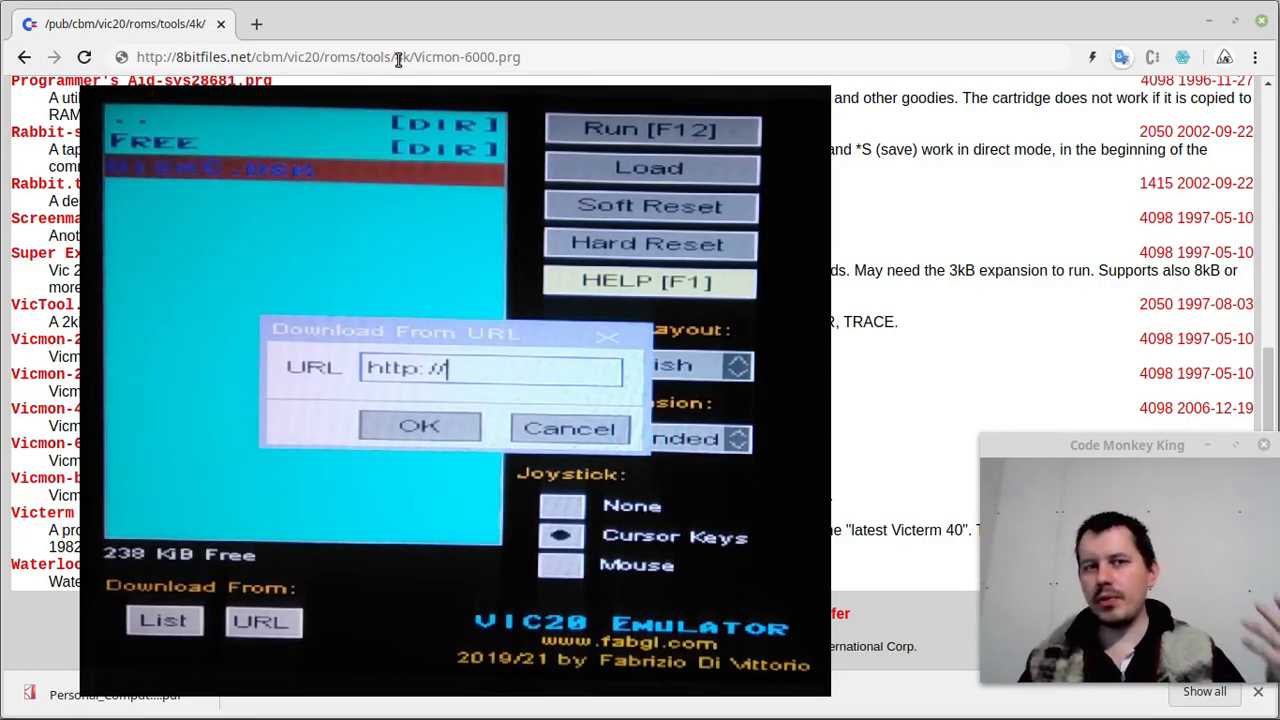
# Enter the 8bitfiles.net /tools/4k Vicmon-6000.prg address as the download URL.
pyautogui.click(330, 57)
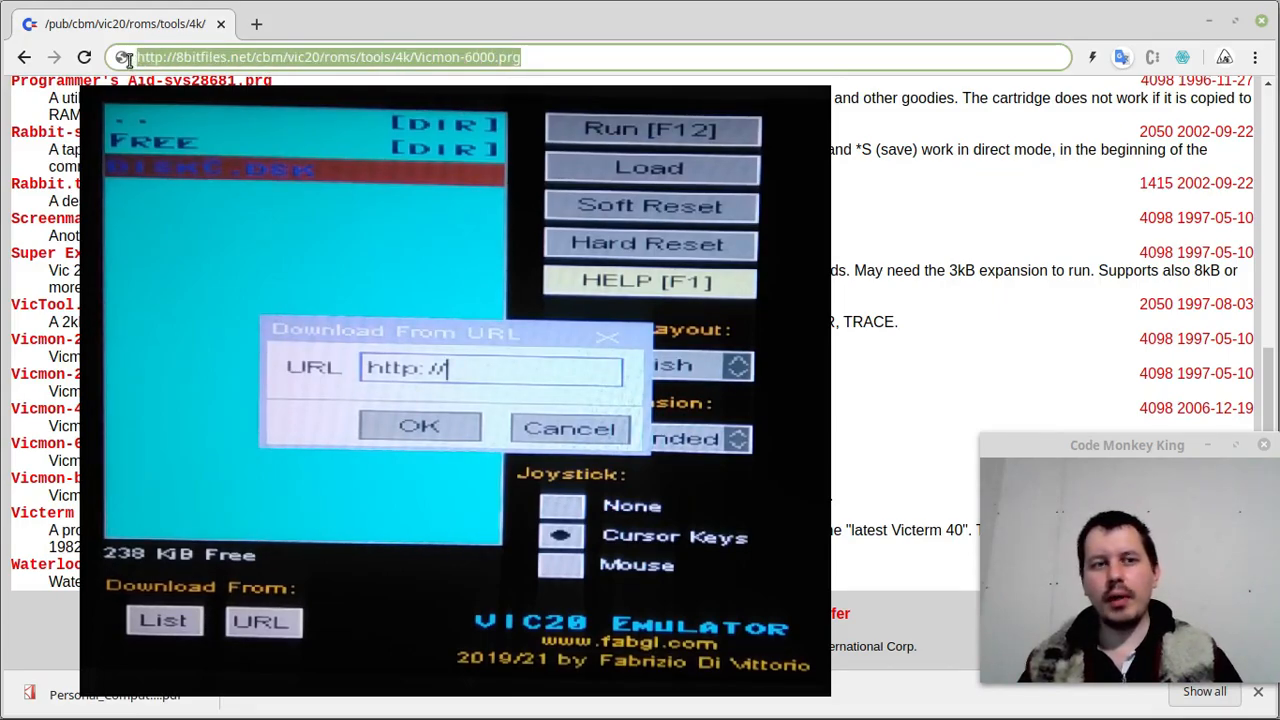
pyautogui.moveTo(450, 60)
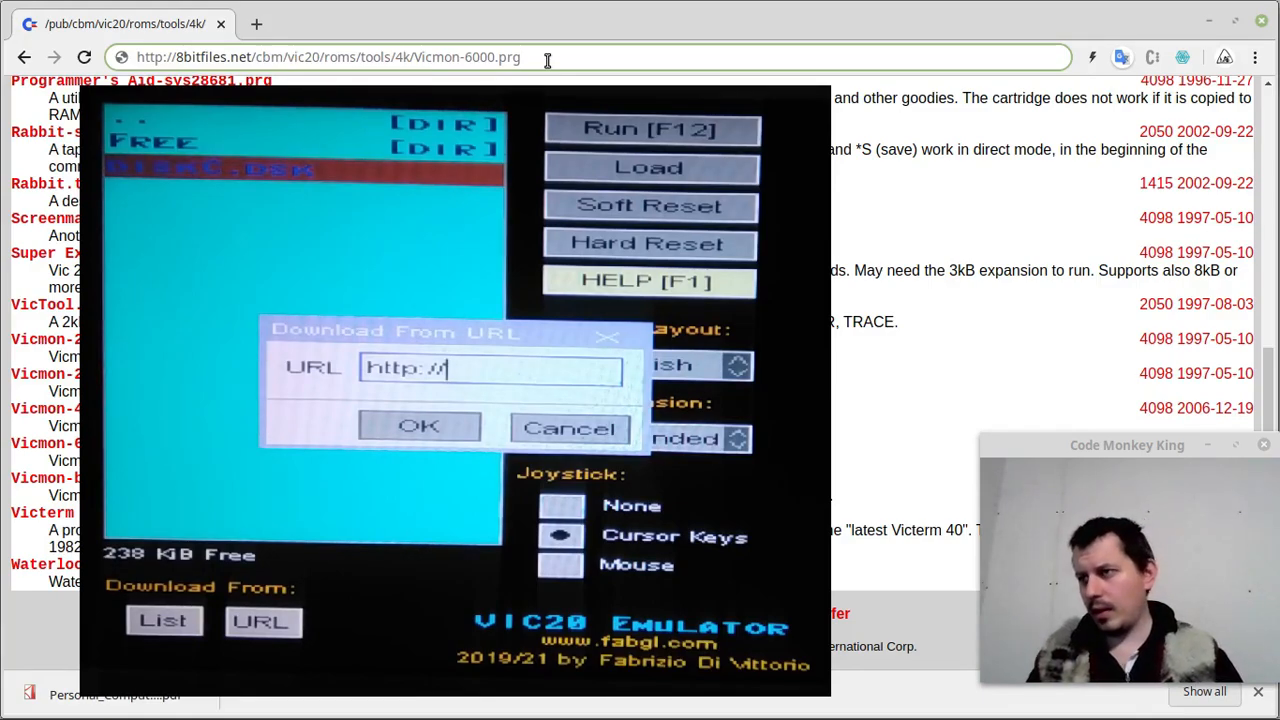
pyautogui.write('8')
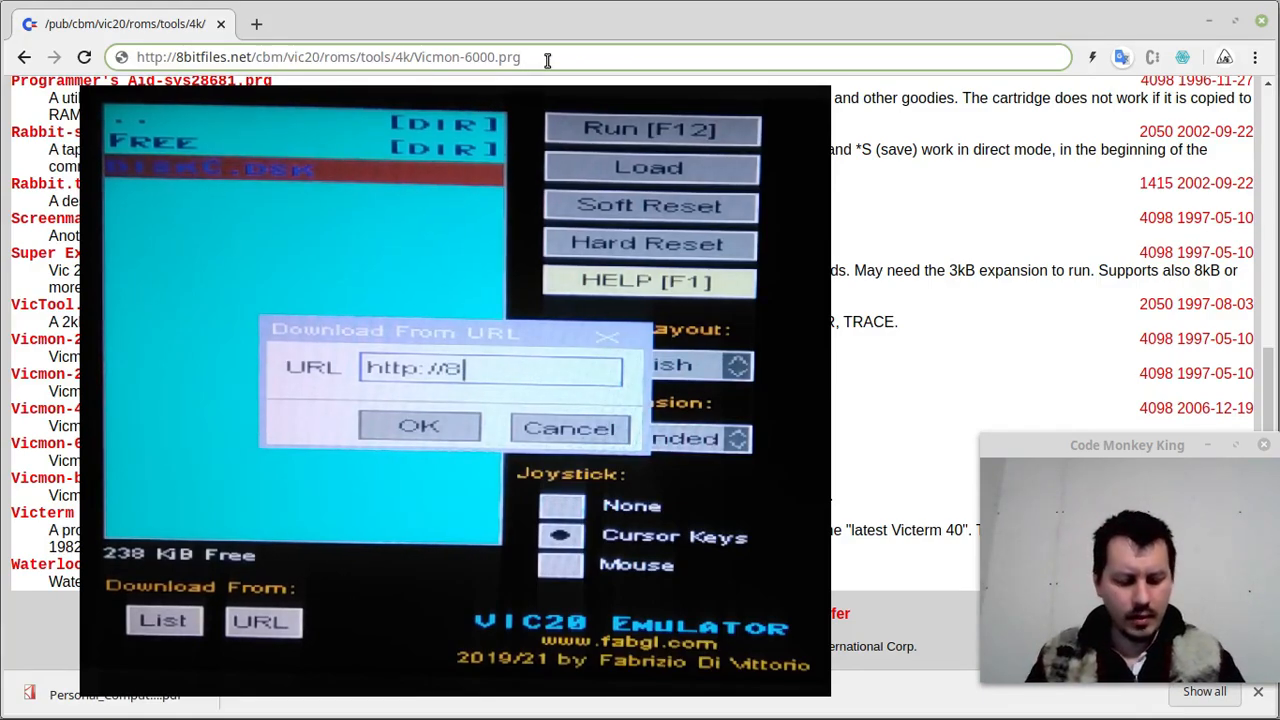
pyautogui.write('bit')
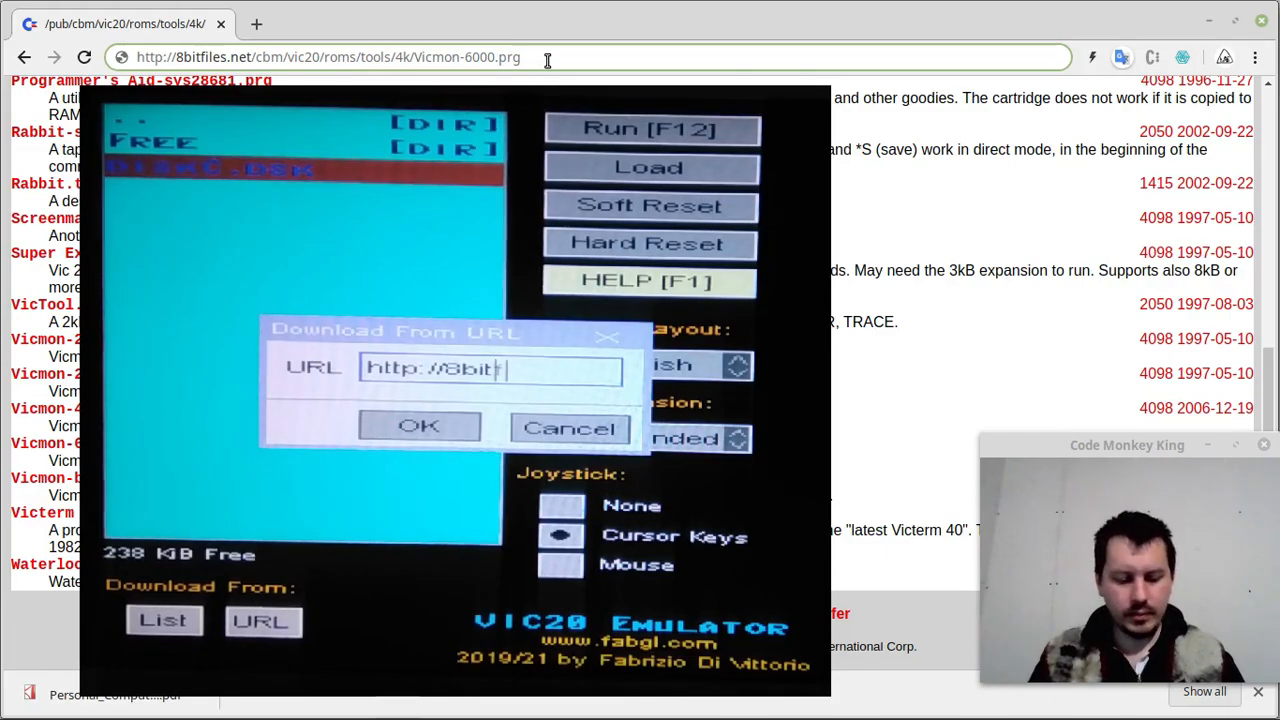
pyautogui.write('files')
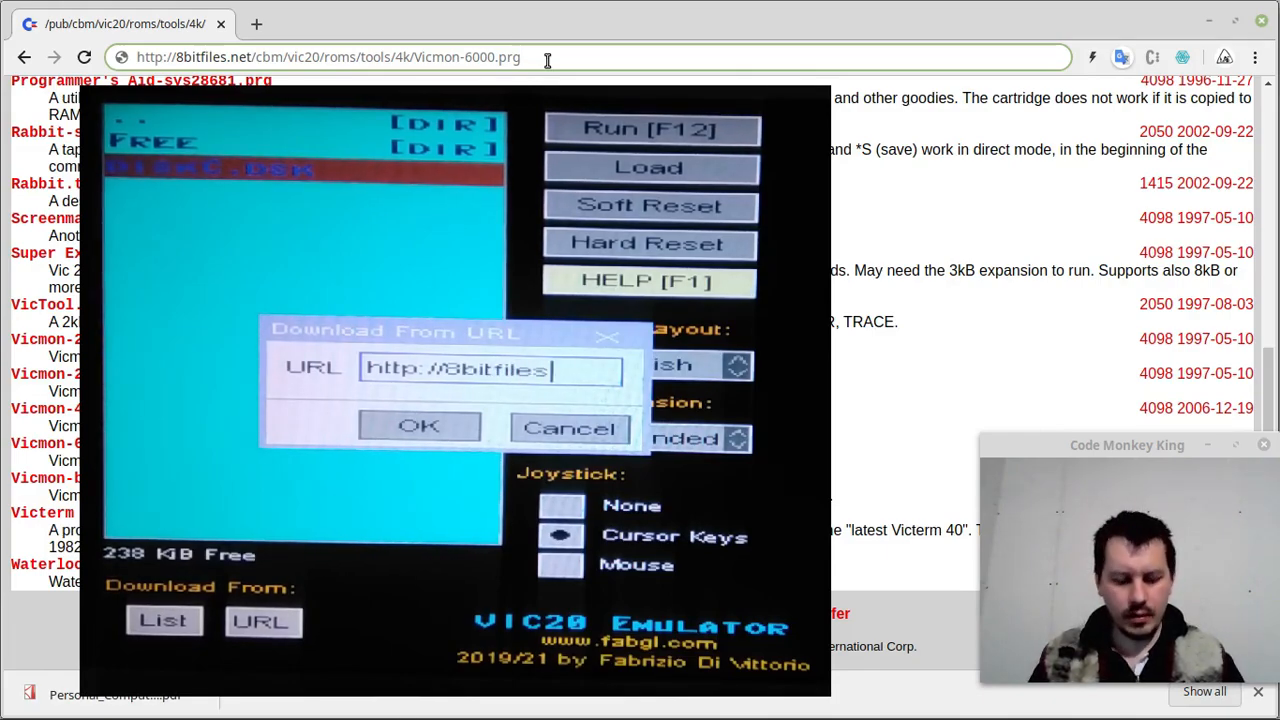
pyautogui.write('.net/')
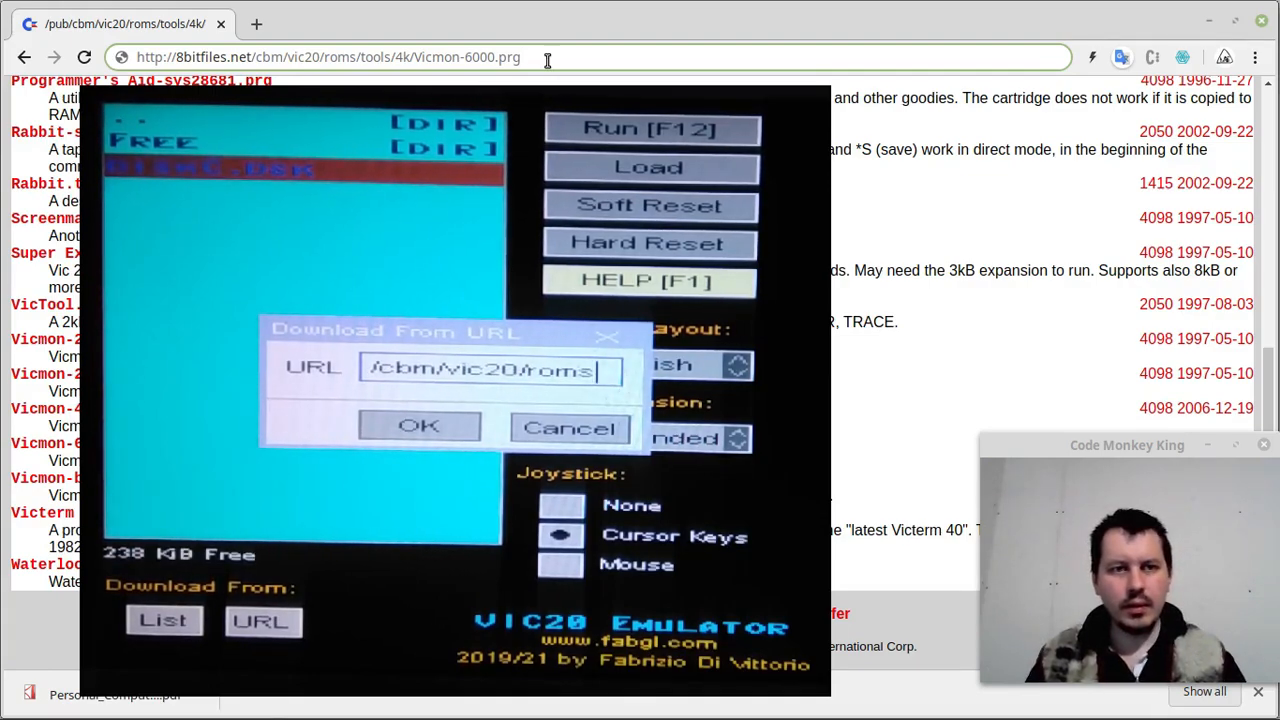
pyautogui.write('/tools')
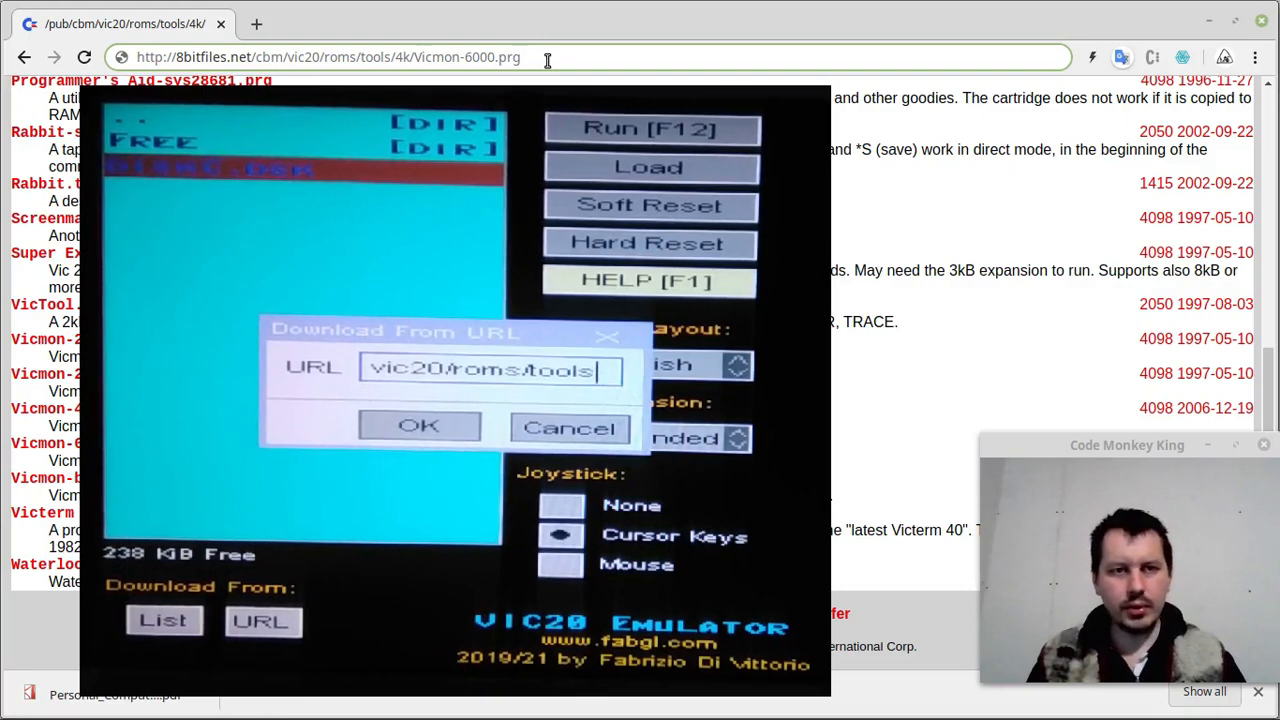
pyautogui.write('/')
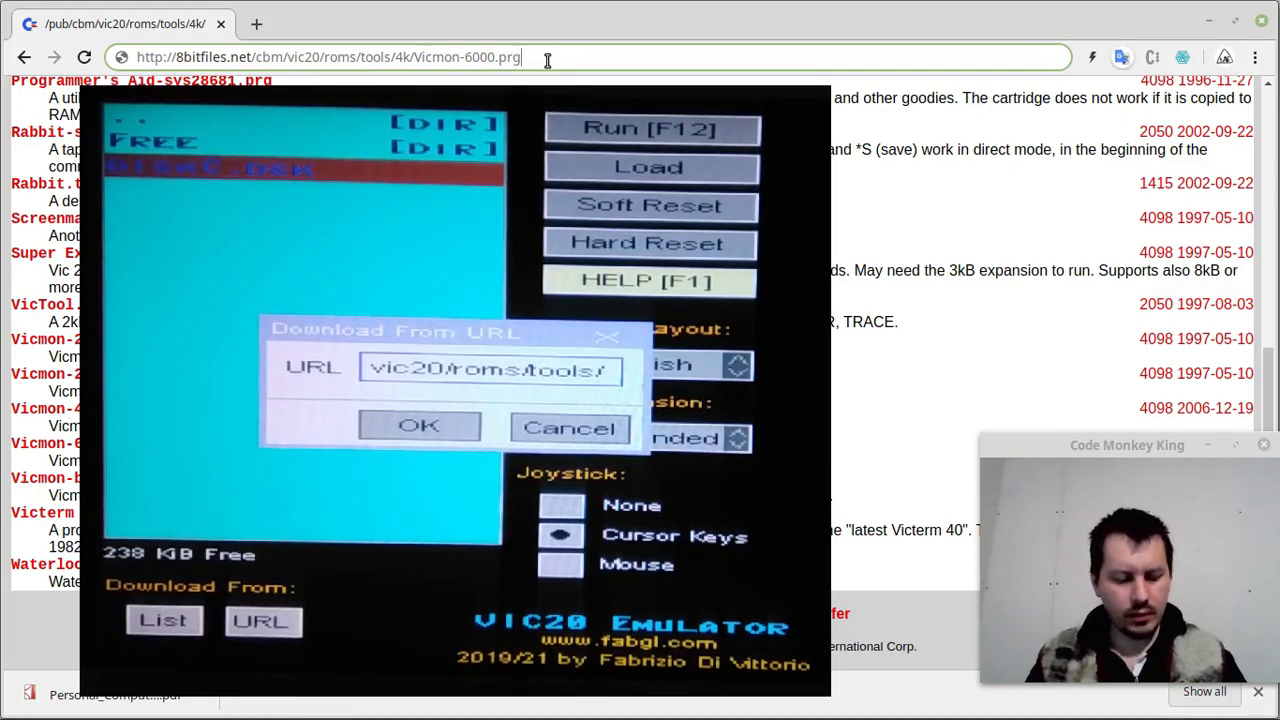
pyautogui.write('4k')
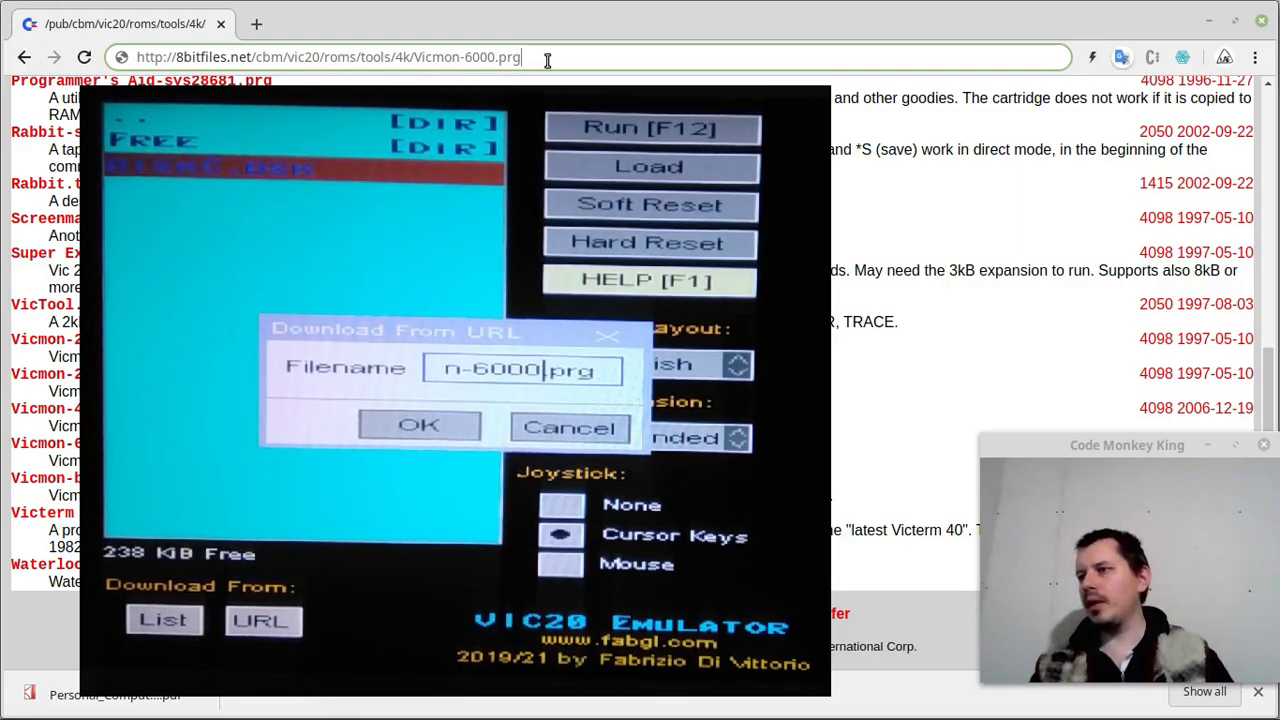
# Save the download as 'Vicmon 4k.prg' and dismiss the Download OK message.
pyautogui.press('Backspace')
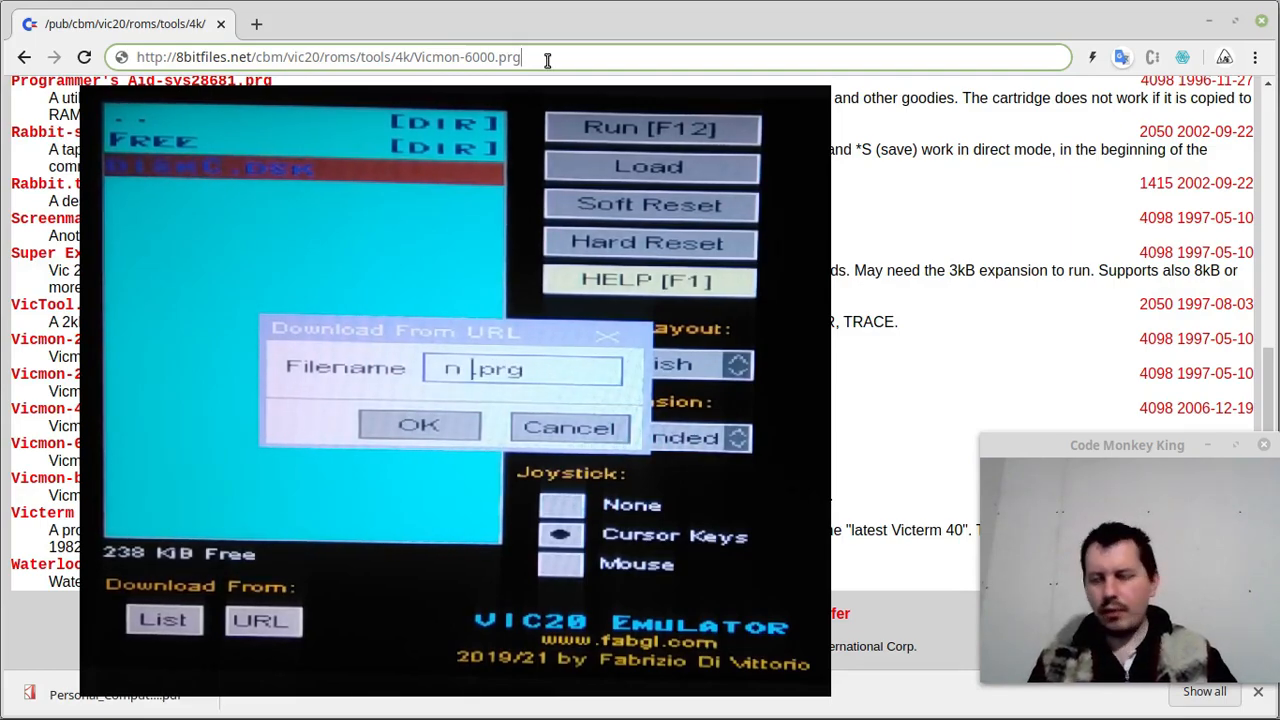
pyautogui.write('4k')
pyautogui.write('60')
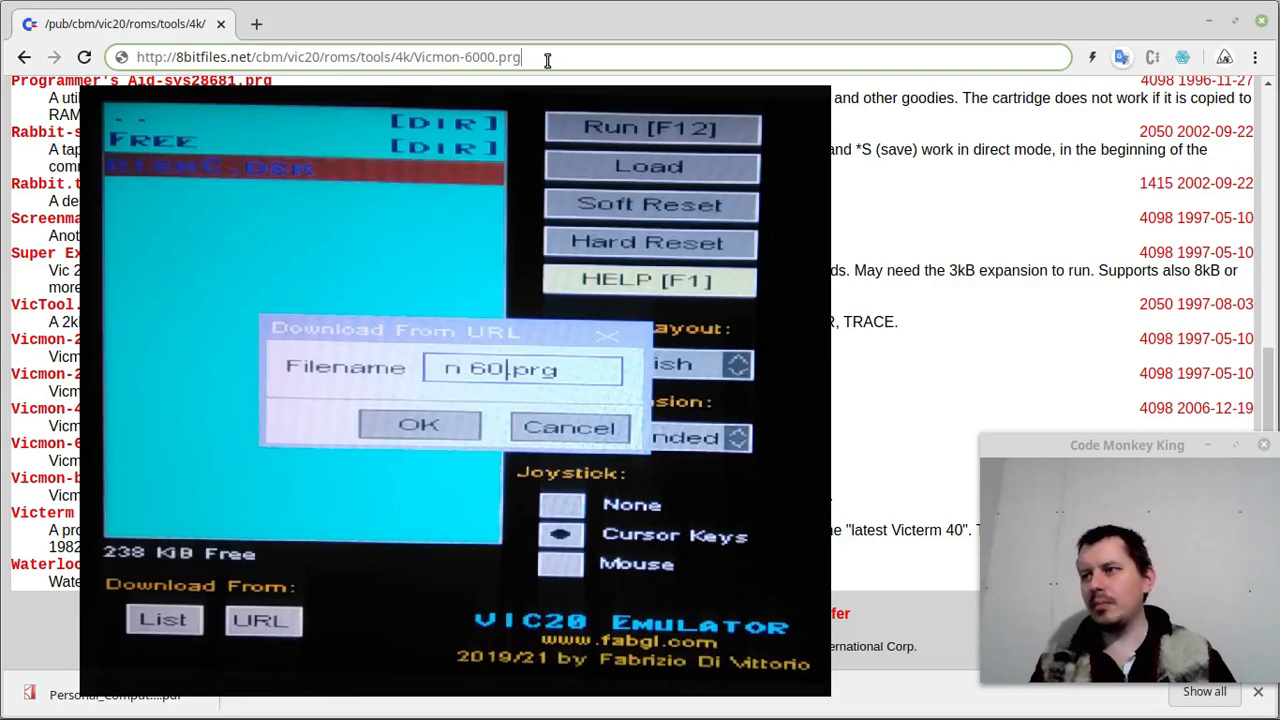
pyautogui.write('4k')
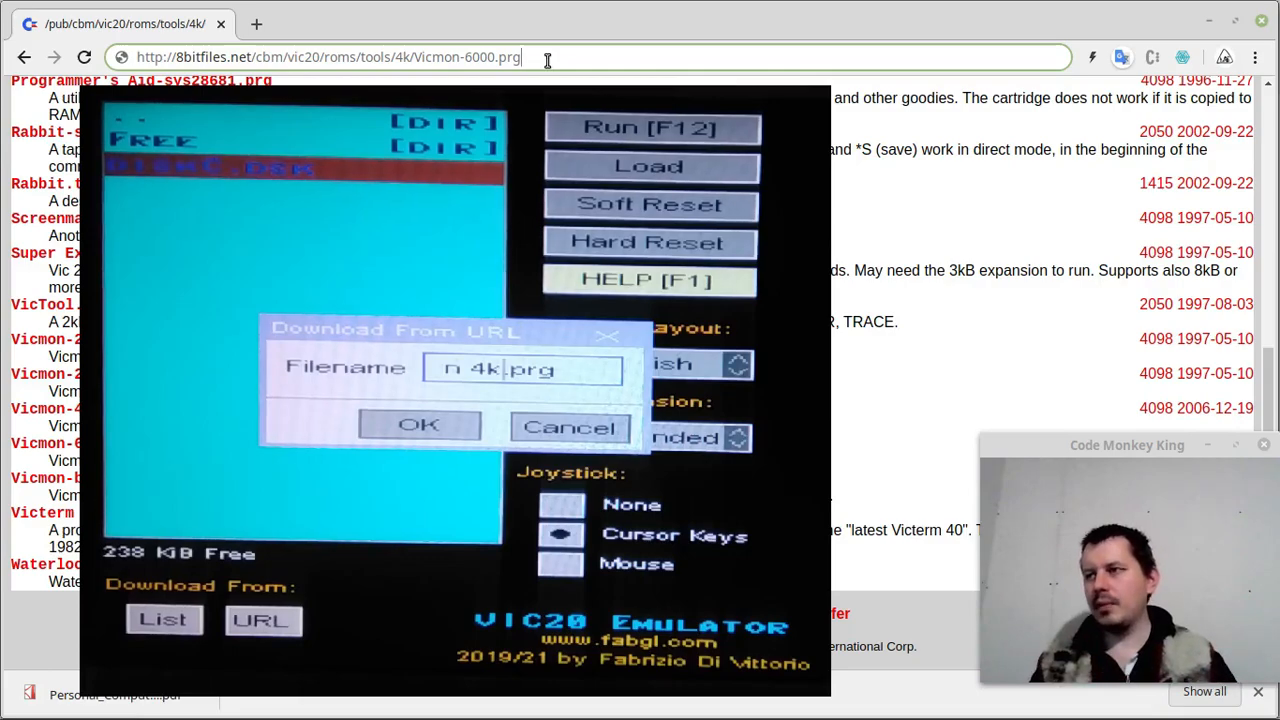
pyautogui.write('Vicmon 4k.prg')
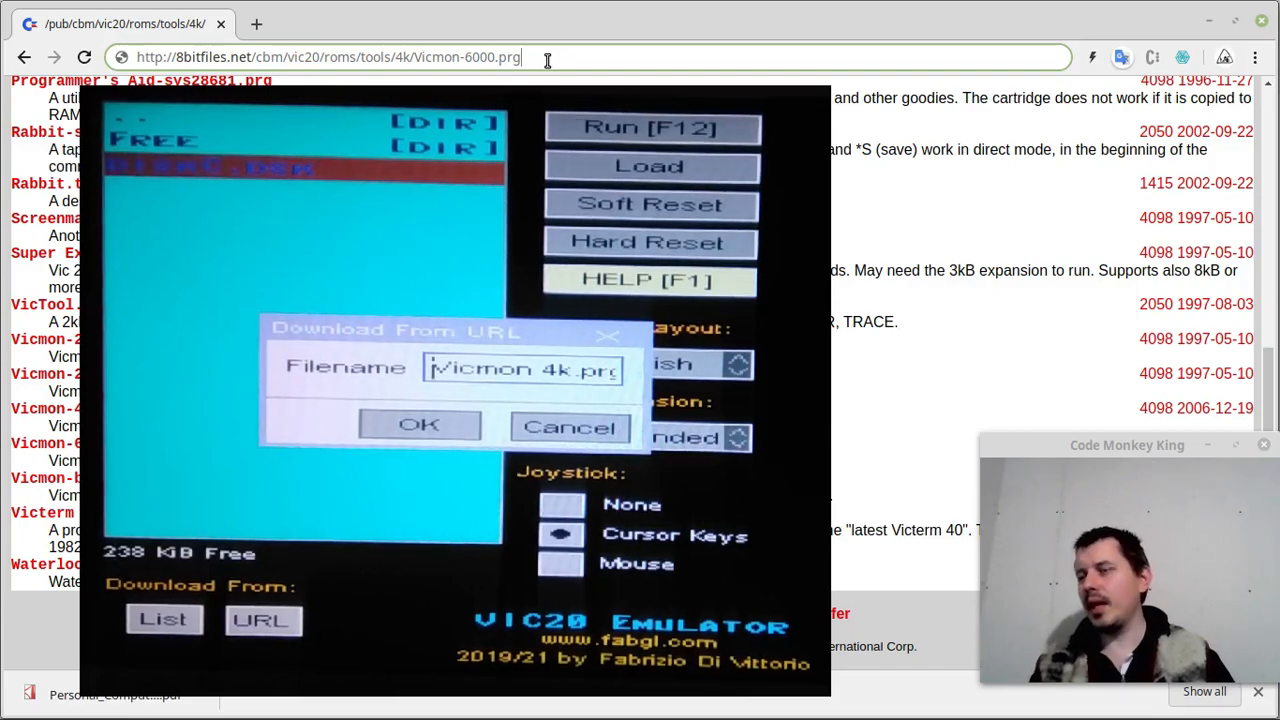
pyautogui.click(419, 424)
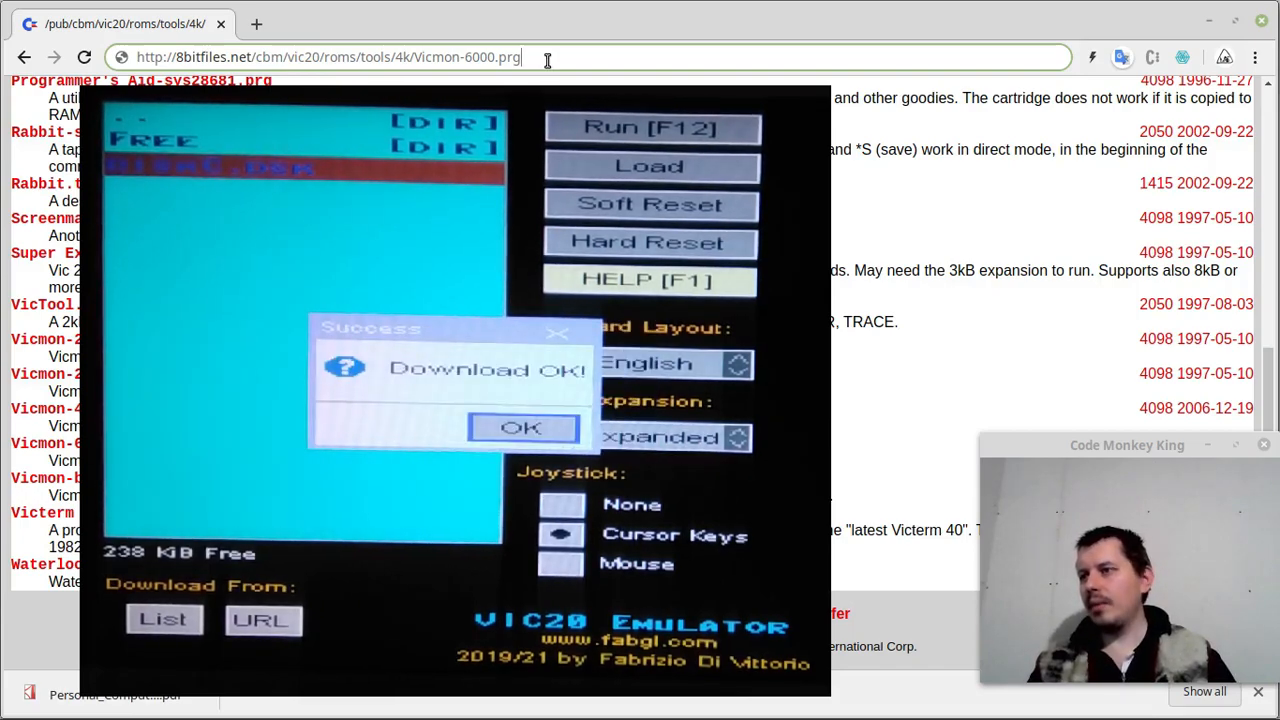
pyautogui.click(523, 426)
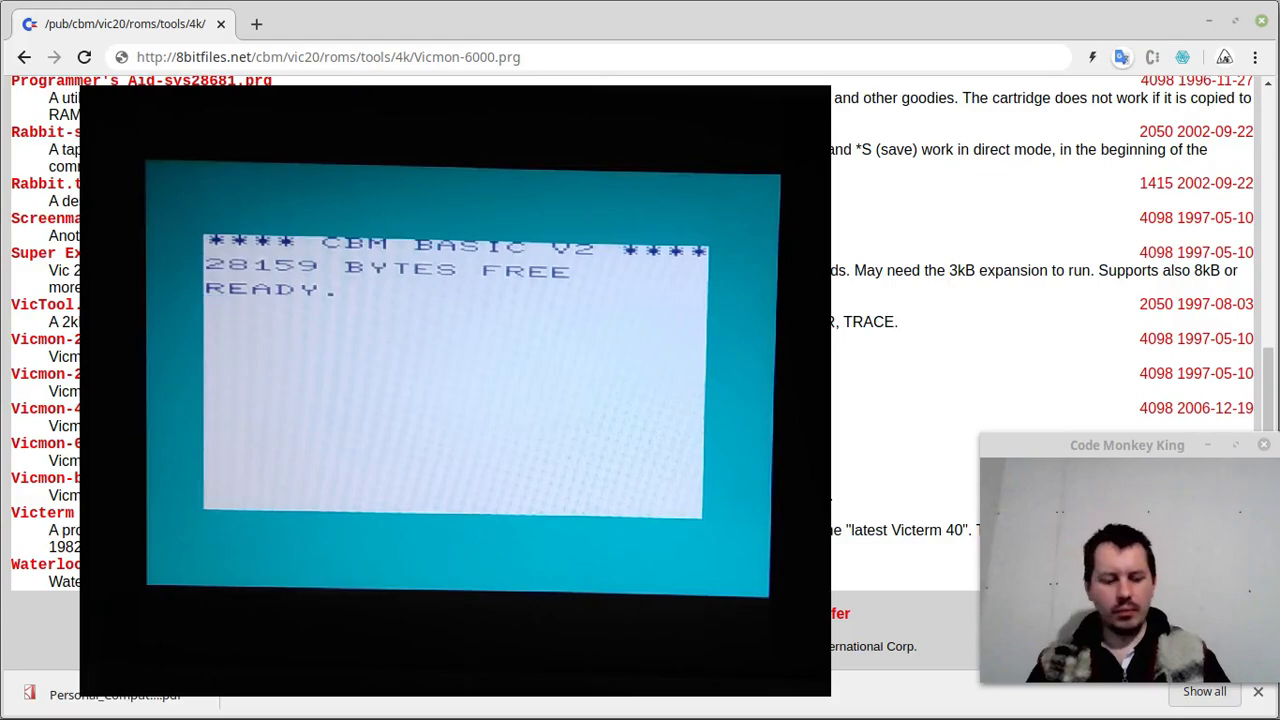
# Launch Vicmon from BASIC with SYS 24576.
pyautogui.write('SYS')
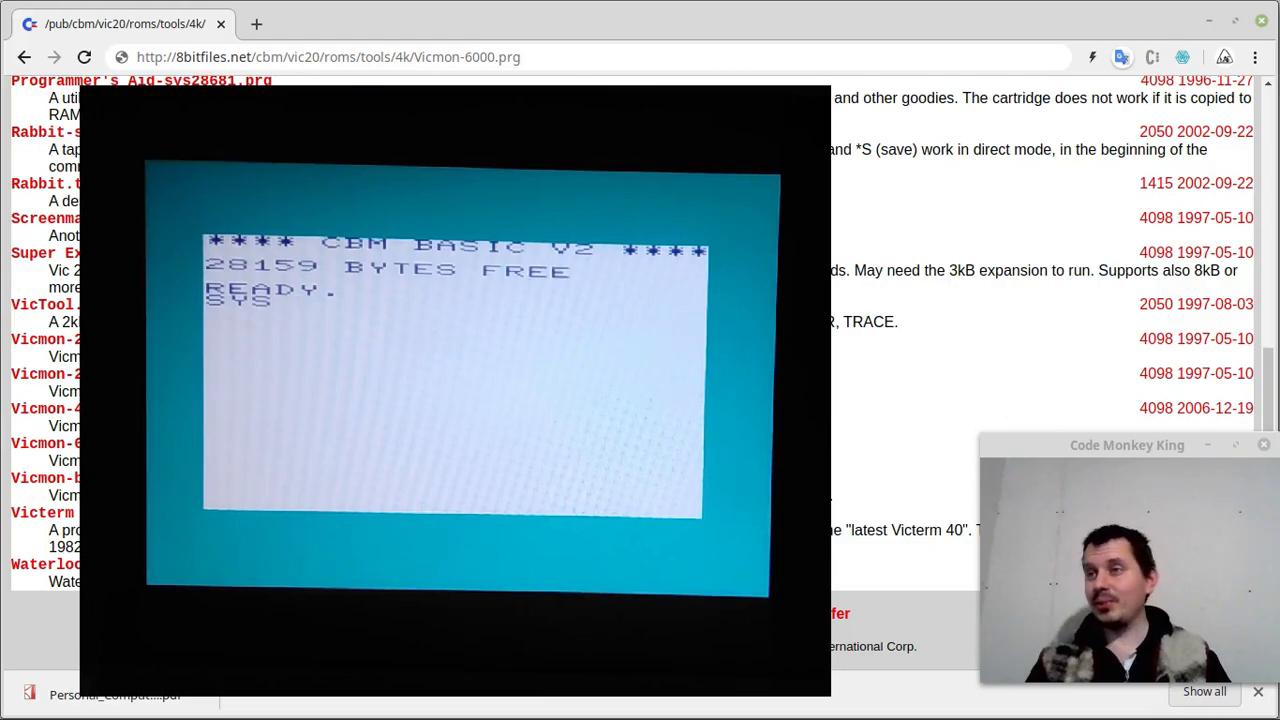
pyautogui.write('24576')
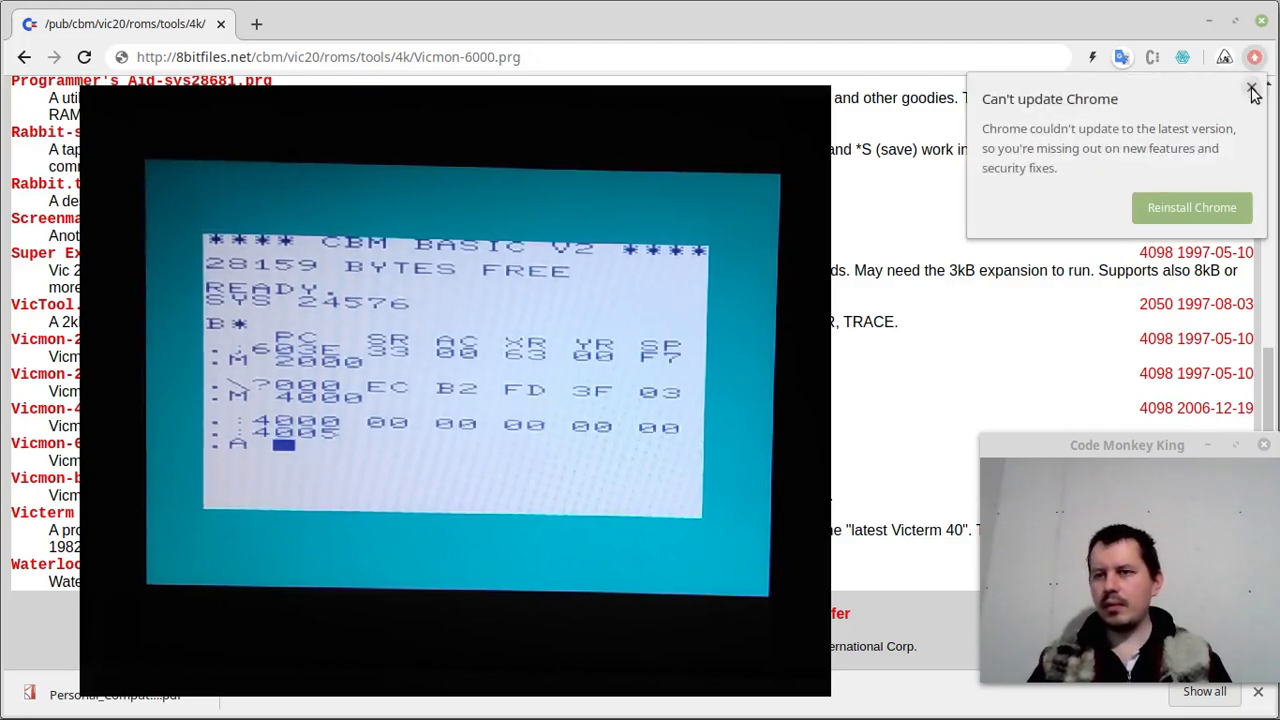
# Assemble LDA #$61 and STA $400A at $4000, then begin an M 40 memory dump.
pyautogui.click(1252, 90)
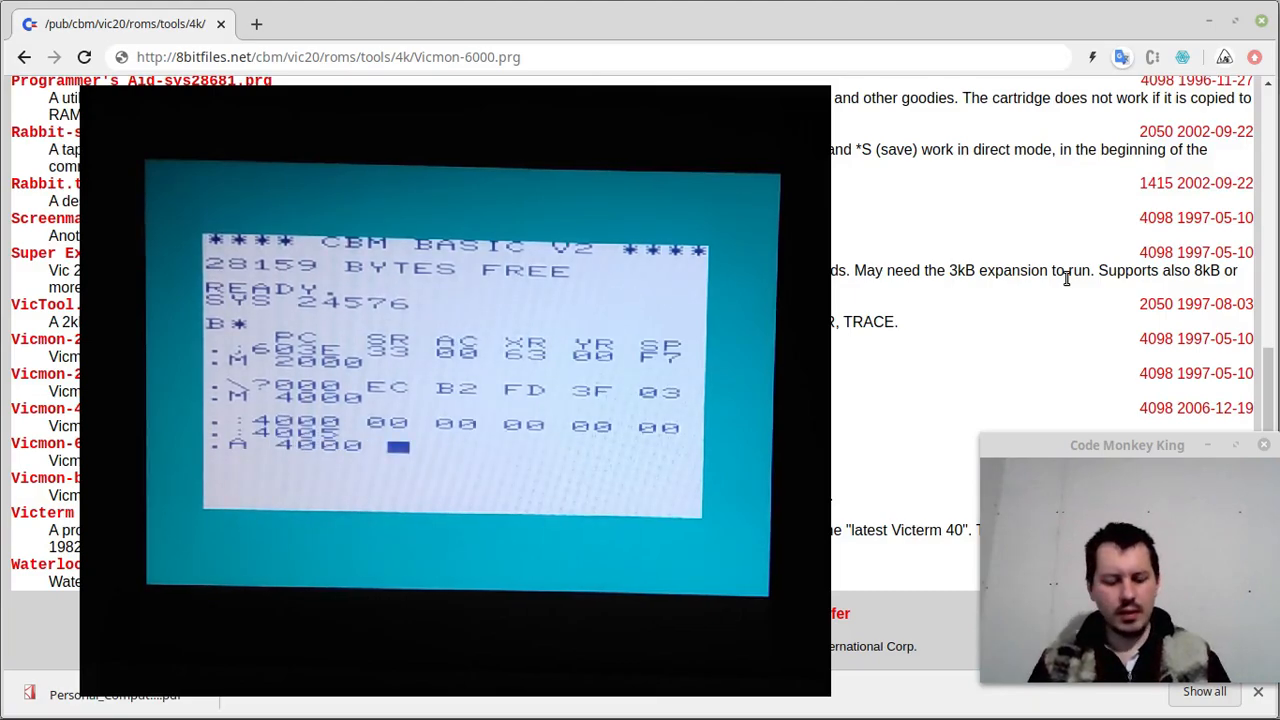
pyautogui.write('LDA #$61')
pyautogui.write('STA $')
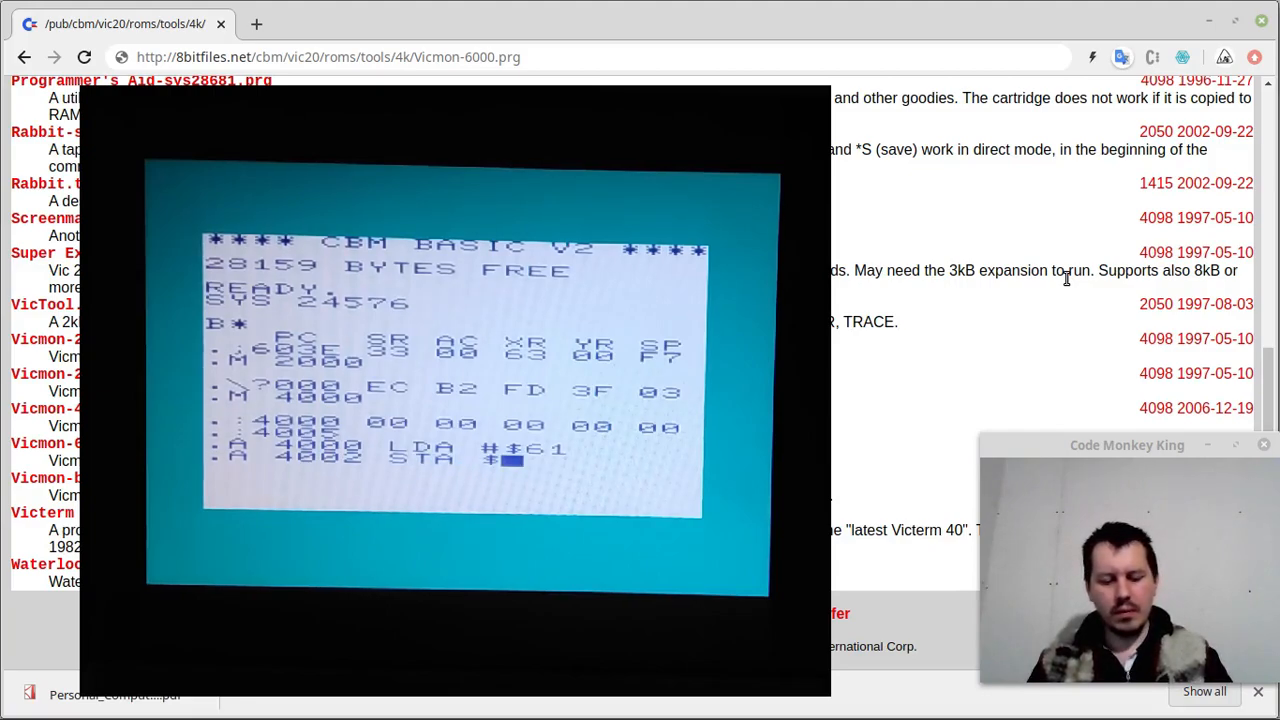
pyautogui.write('400A')
pyautogui.write('M')
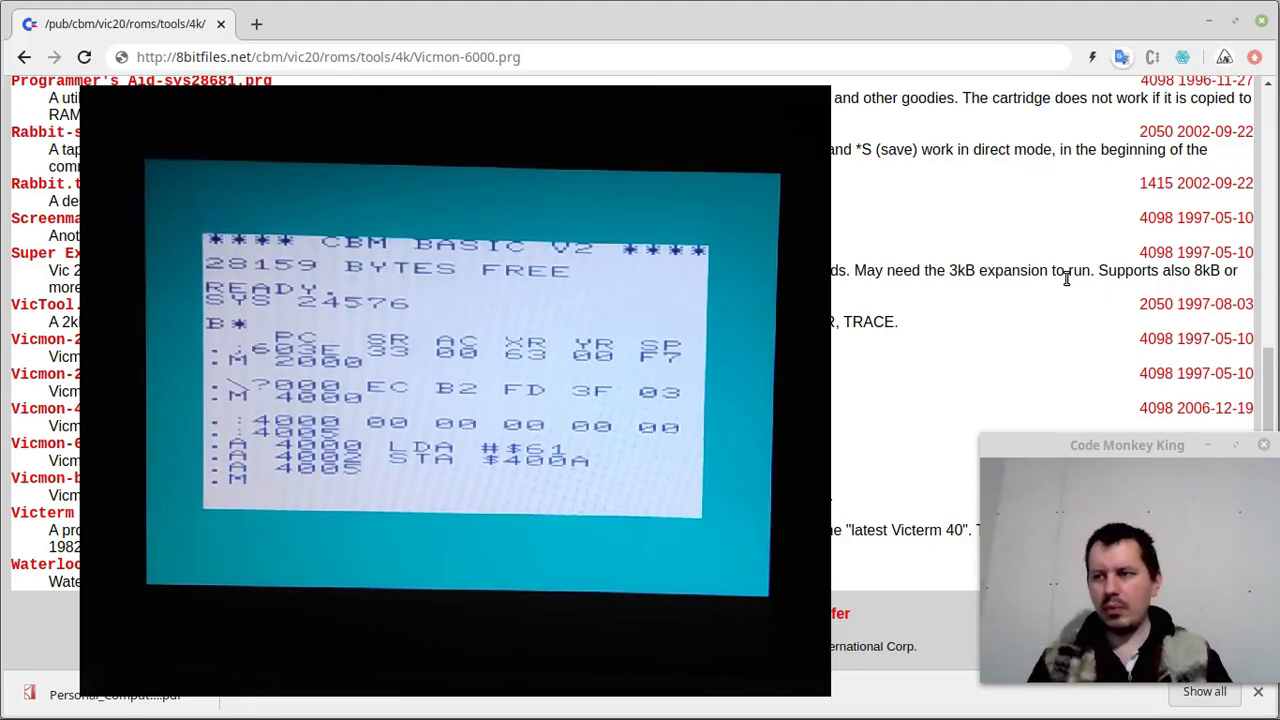
pyautogui.write('40')
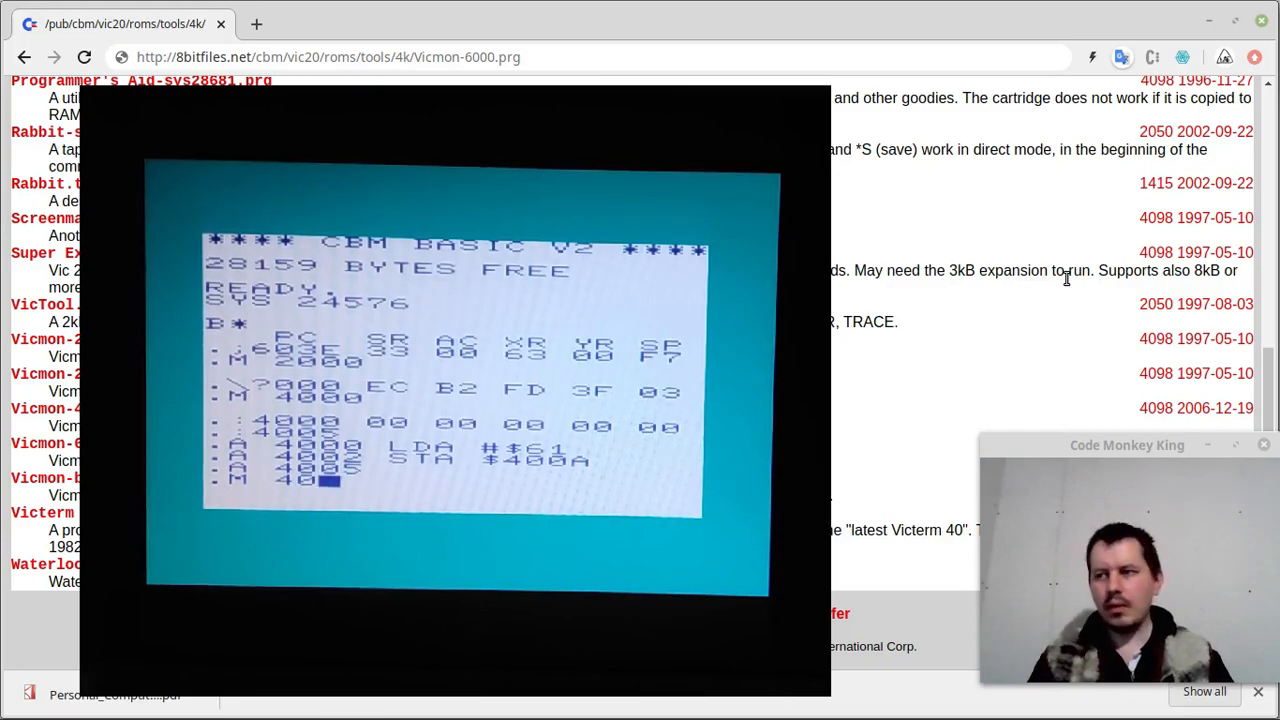